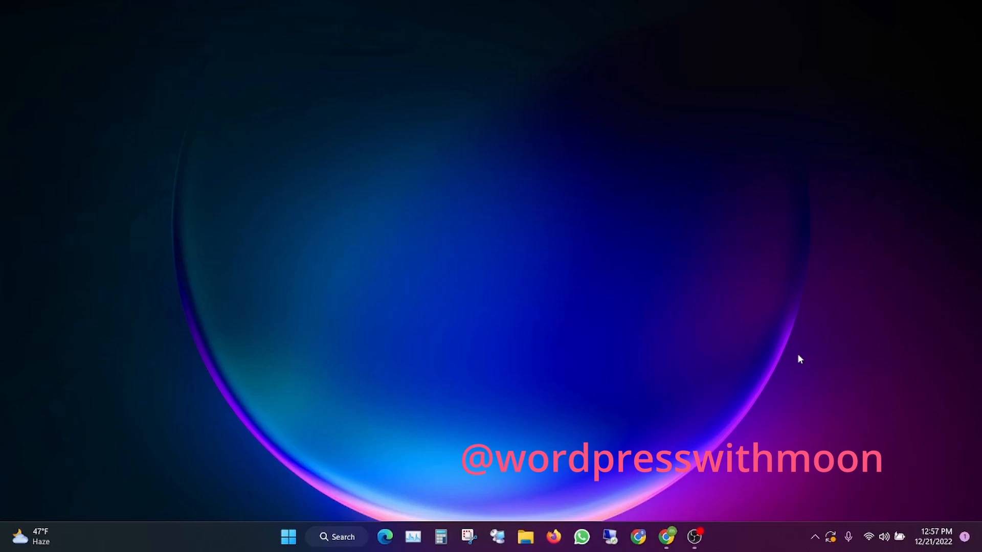
mouse_move(652, 508)
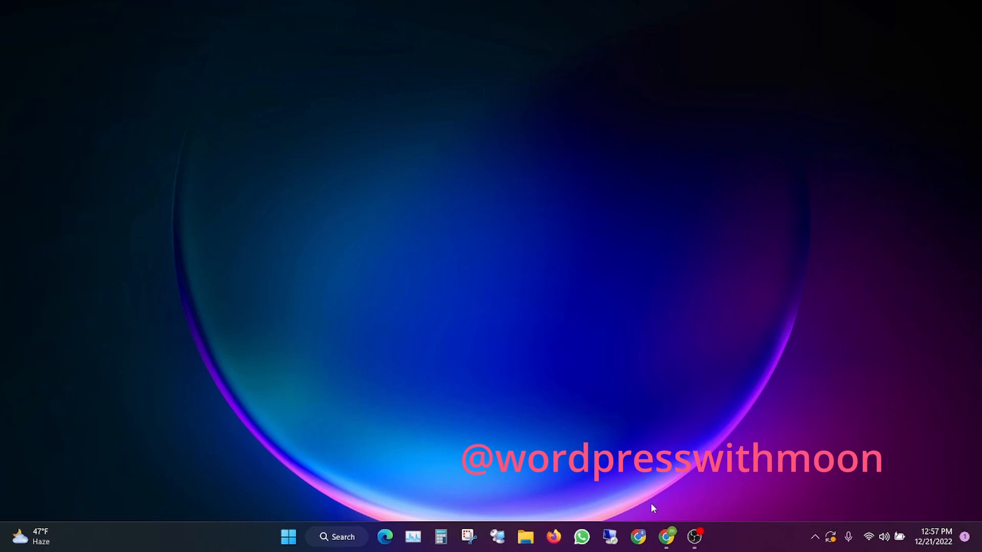
Bring up Chrome and switch from YouTube to the TasteWP tab with the site credentials.
left_click(666, 536)
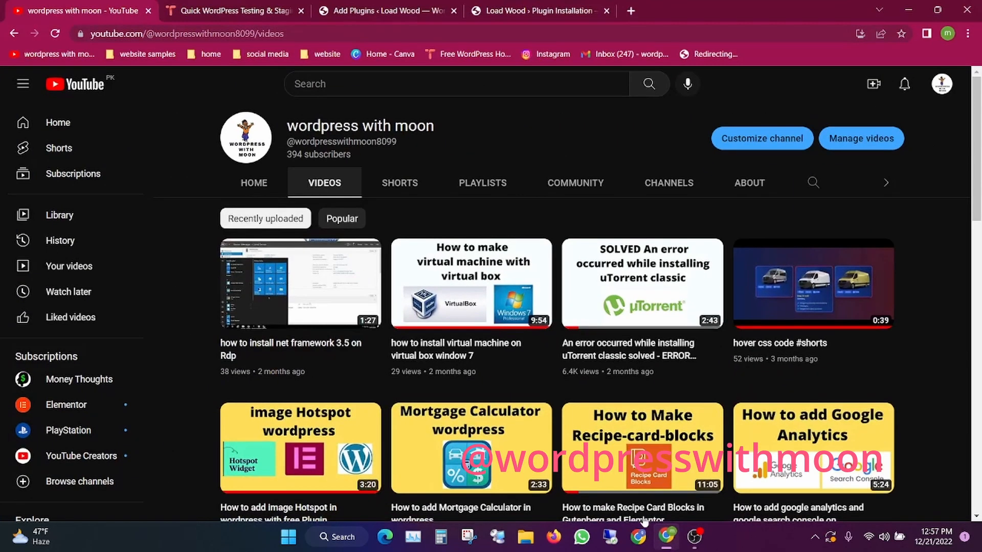
mouse_move(139, 167)
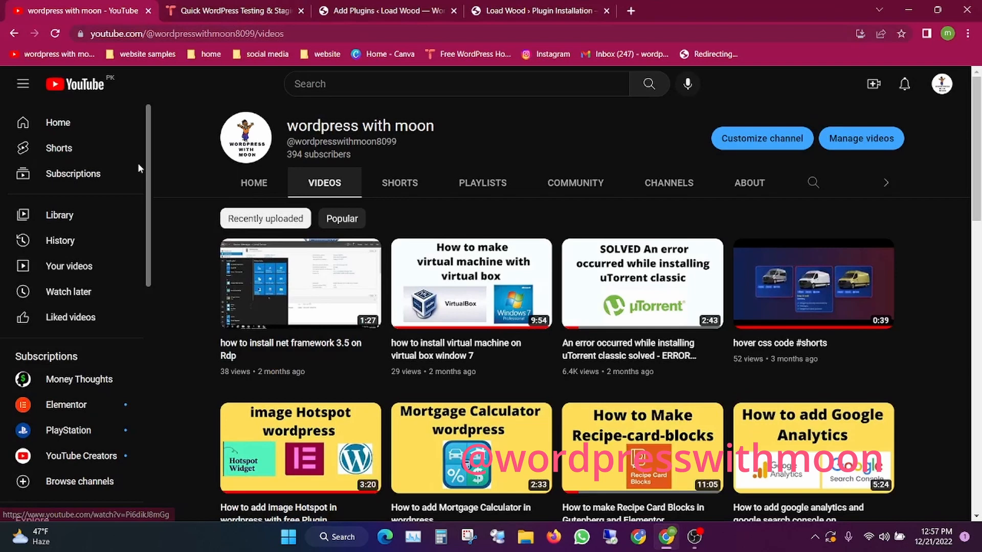
double_click(360, 126)
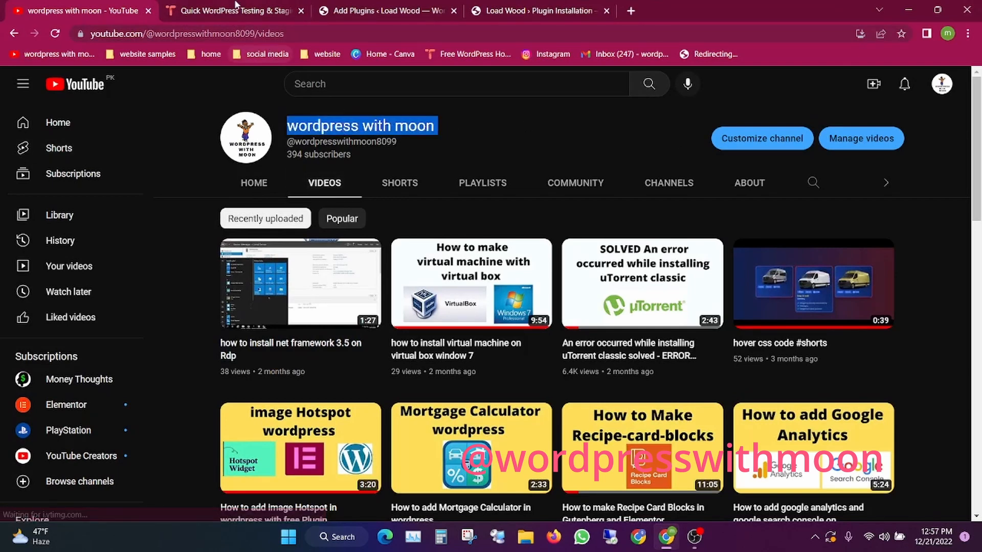
left_click(231, 11)
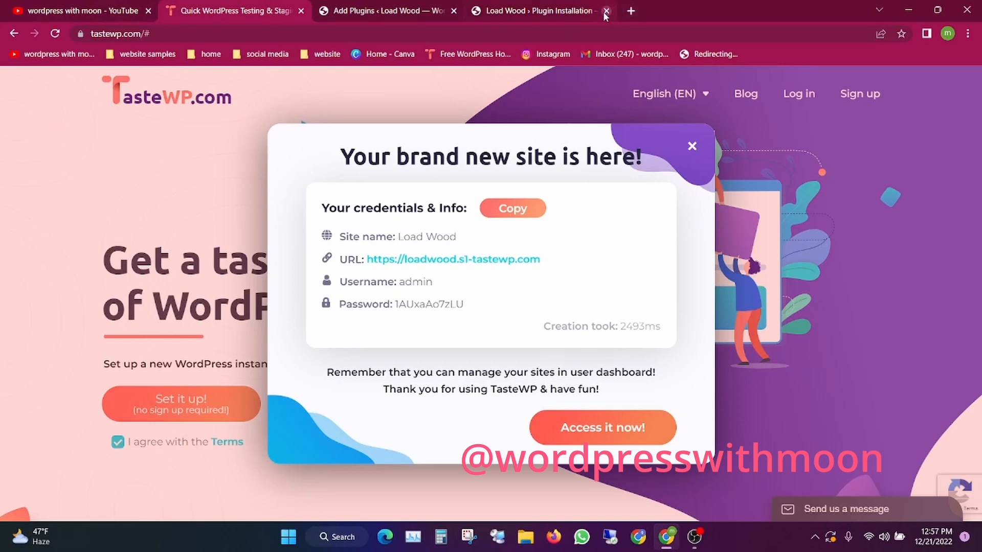
Close the Plugin Installation tab and open the new site via 'Access it now!'.
left_click(604, 11)
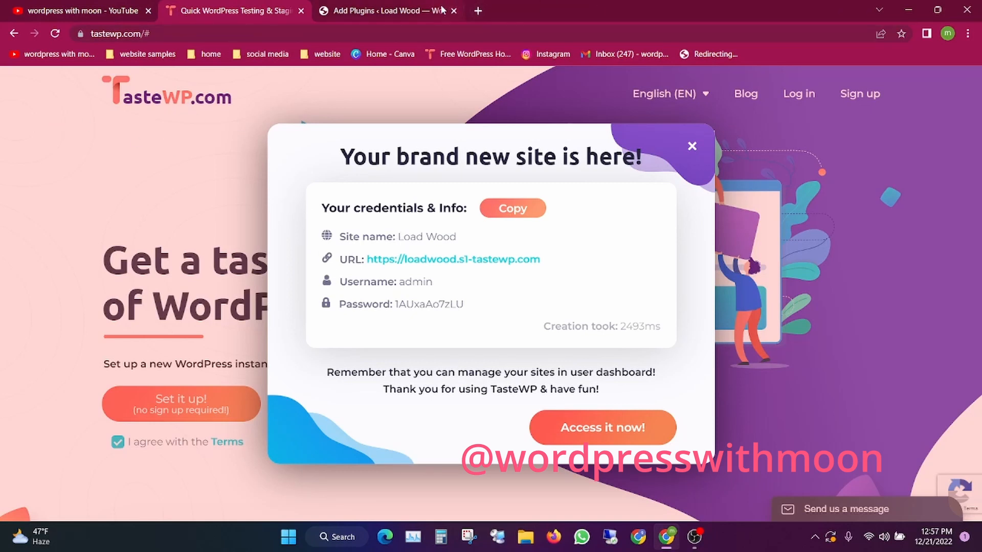
mouse_move(171, 493)
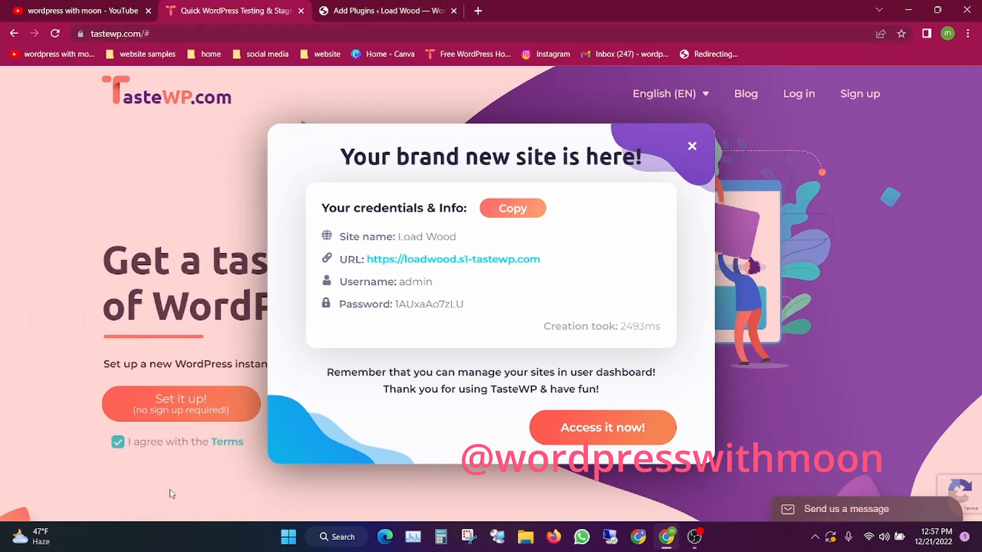
mouse_move(201, 446)
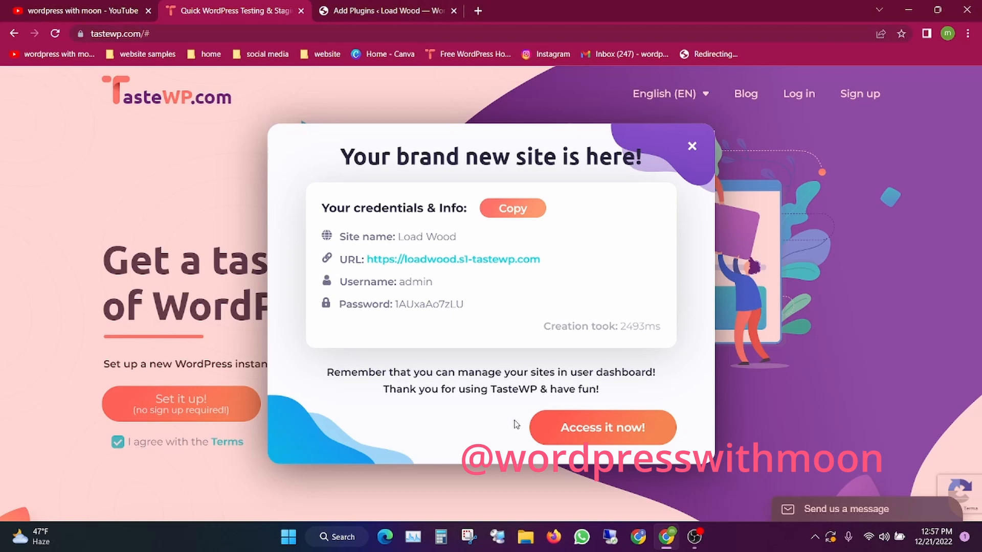
mouse_move(477, 286)
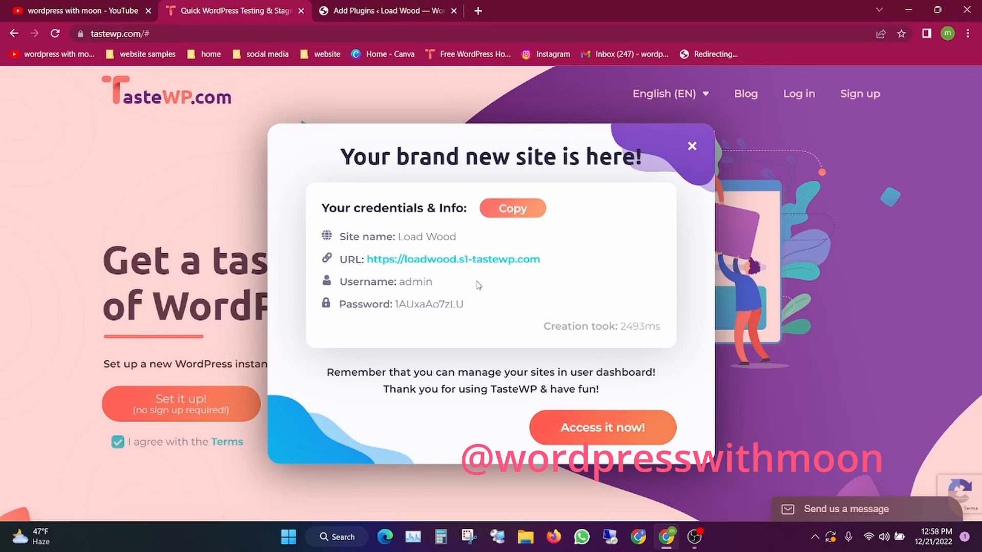
left_click(601, 427)
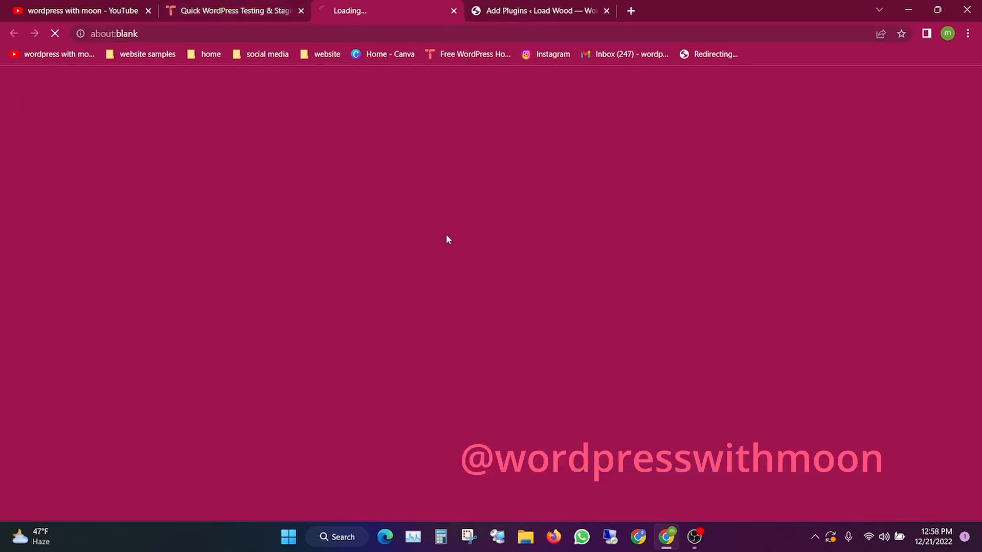
Load the Load Wood wp-admin dashboard and go to the Plugins list.
left_click(605, 11)
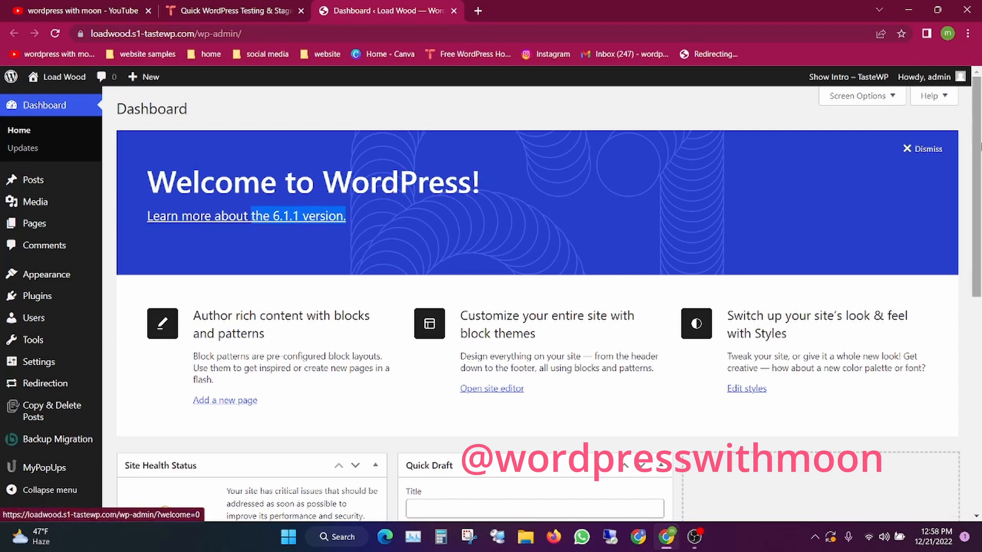
scroll("down", 3)
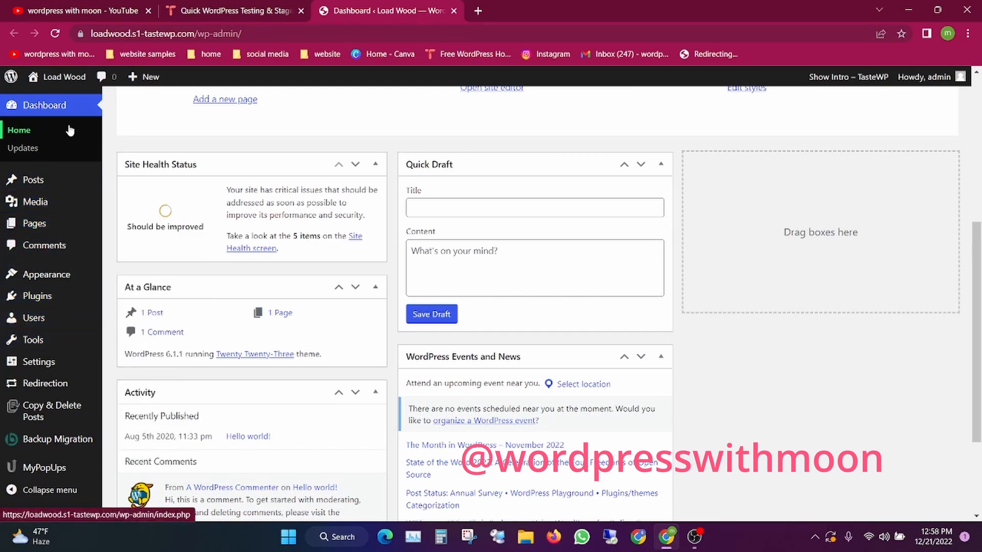
left_click(36, 295)
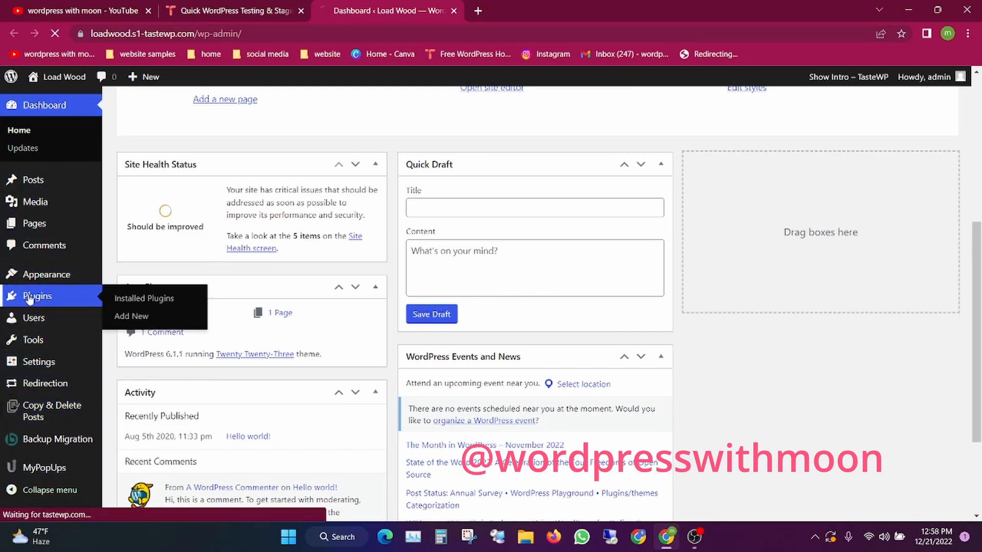
Select all four installed plugins and bulk-deactivate them.
left_click(144, 298)
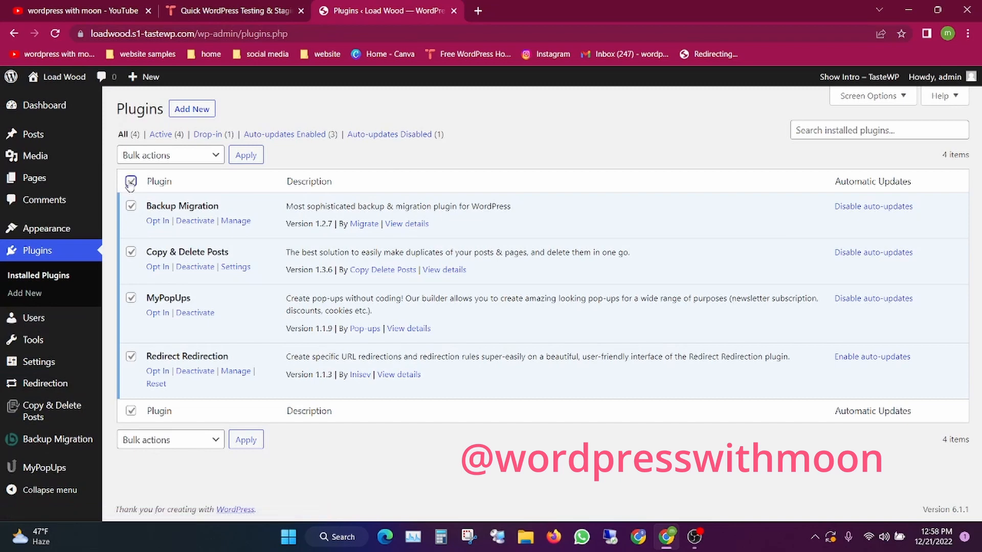
left_click(170, 154)
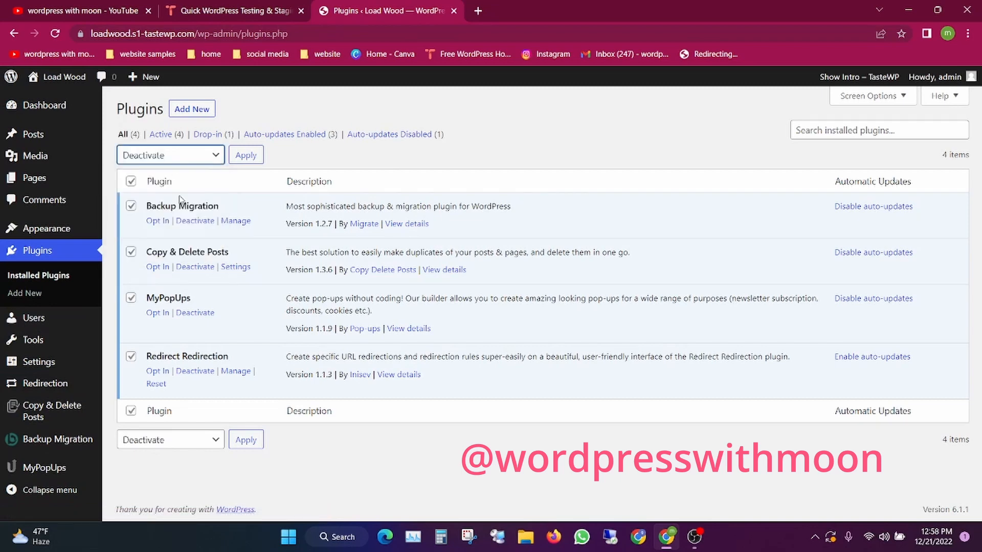
left_click(245, 154)
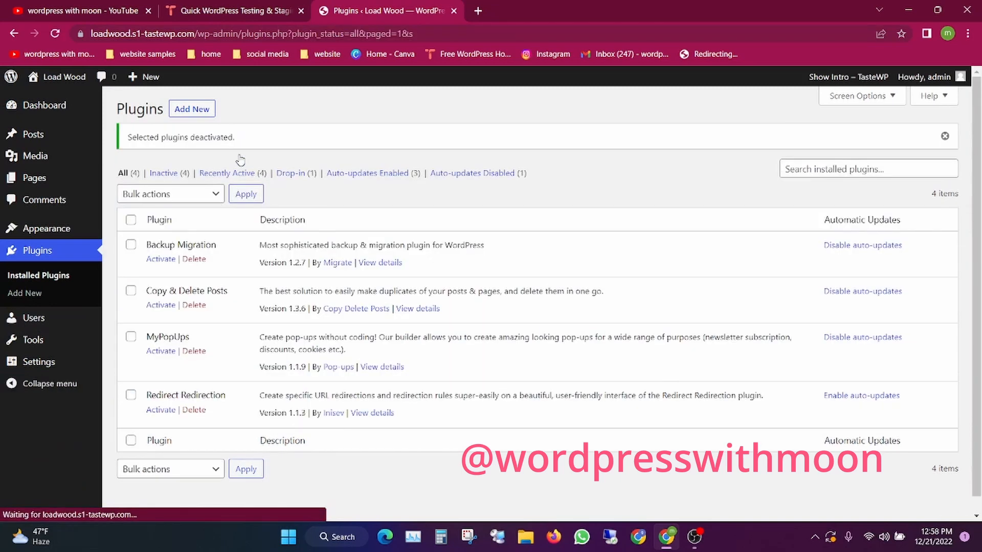
Bulk-delete the four deactivated plugins and confirm the deletion.
left_click(169, 193)
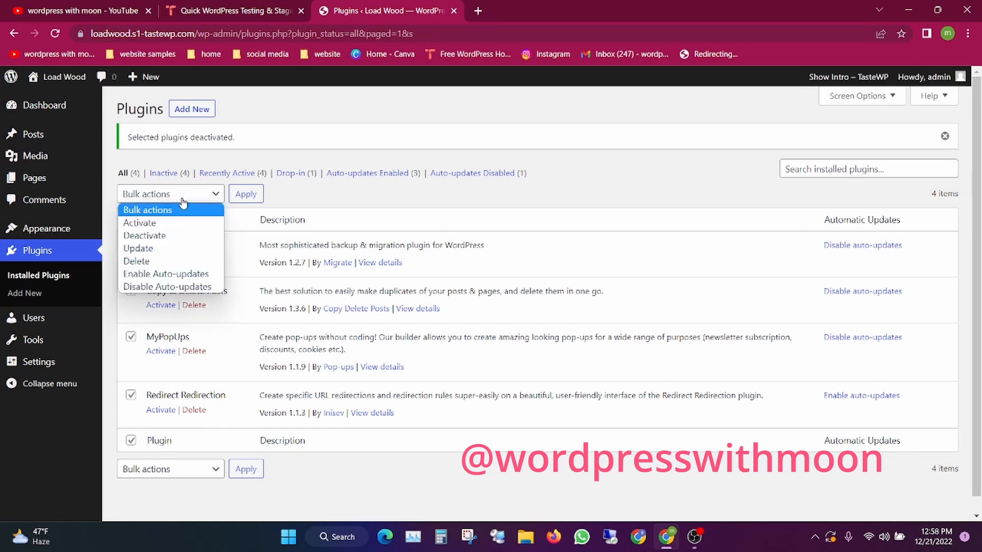
left_click(136, 261)
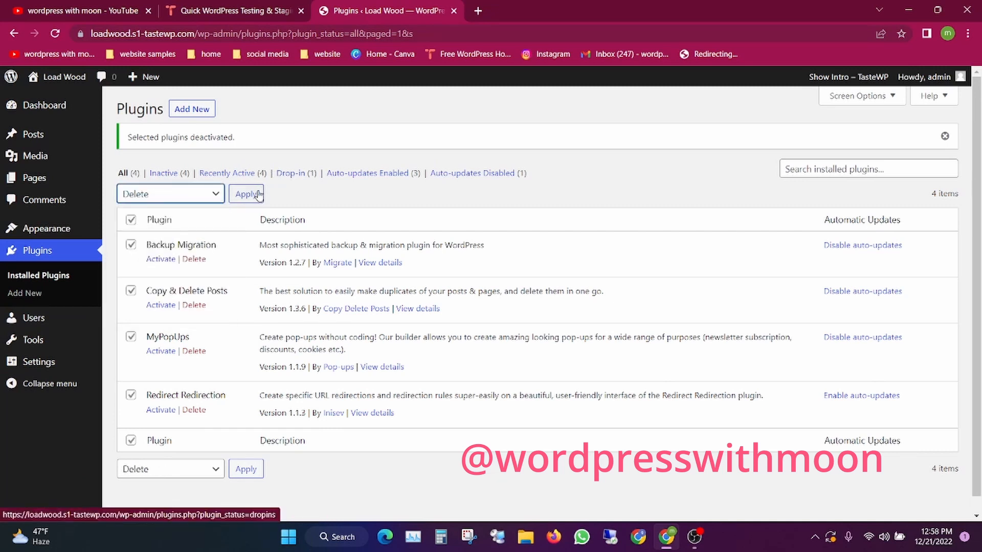
left_click(246, 193)
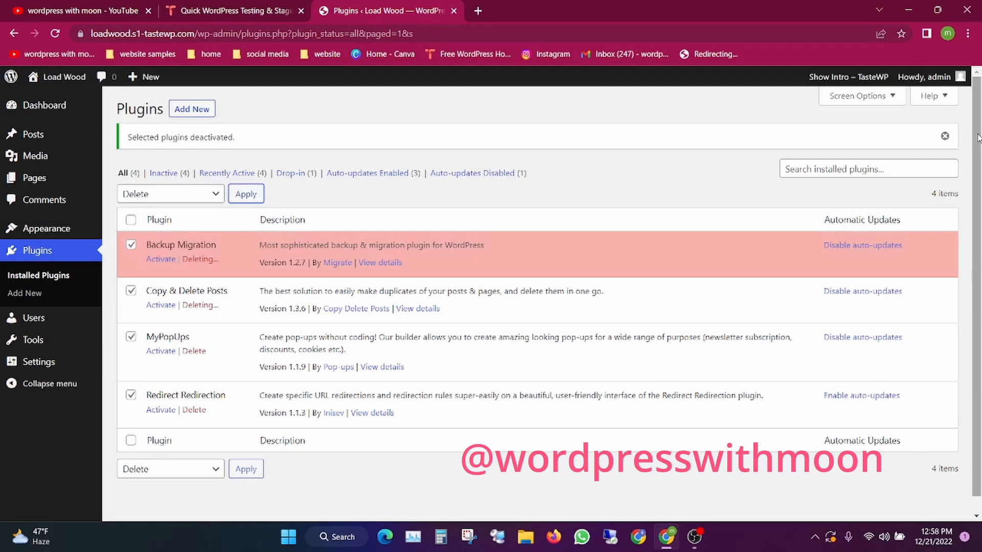
left_click(246, 193)
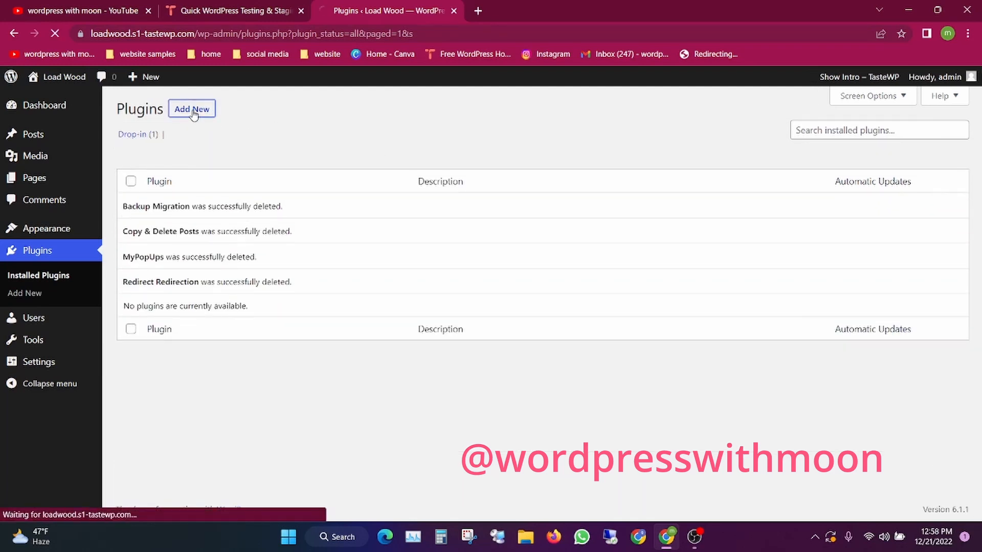
Search 'internet speed test', install Speedcheck Internet Speed Test and activate it.
left_click(192, 109)
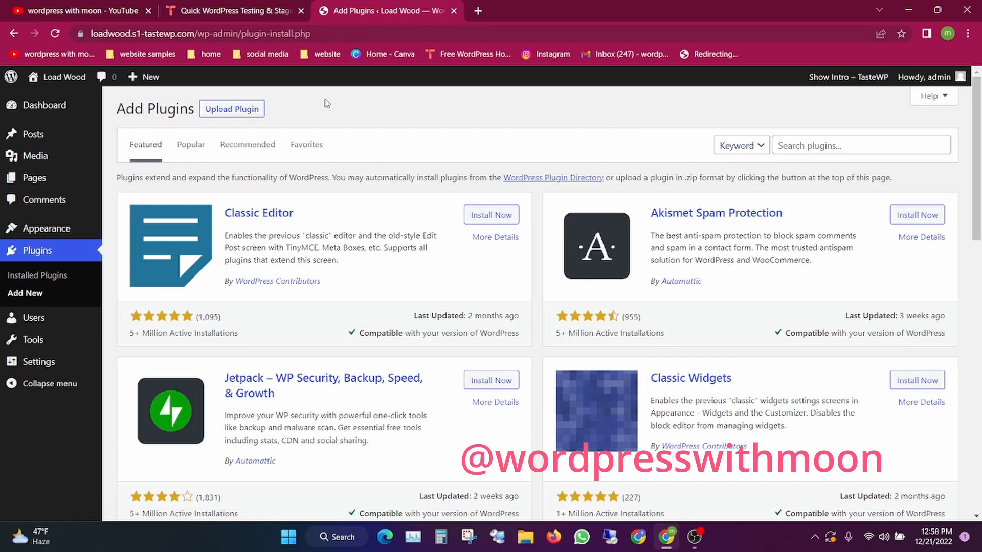
mouse_move(814, 133)
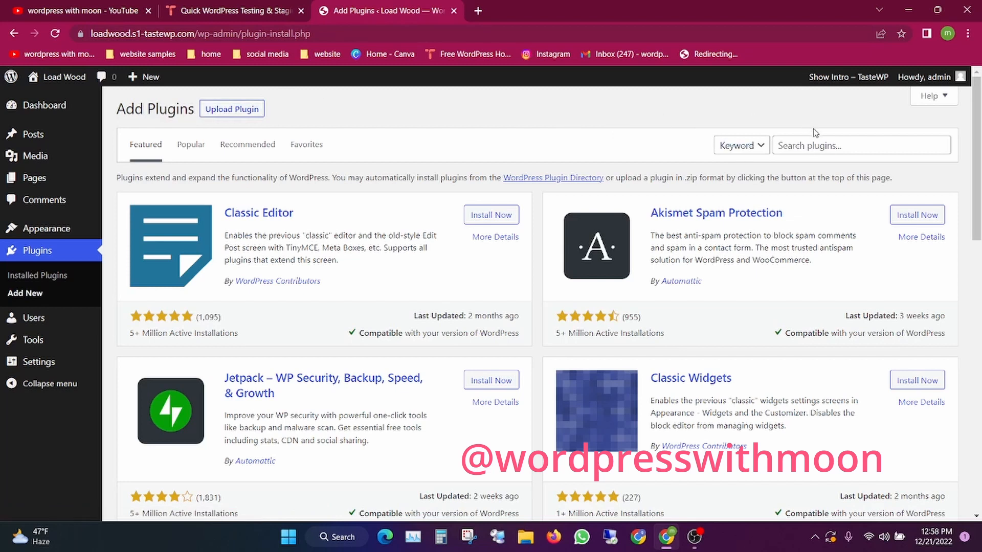
type("speed test")
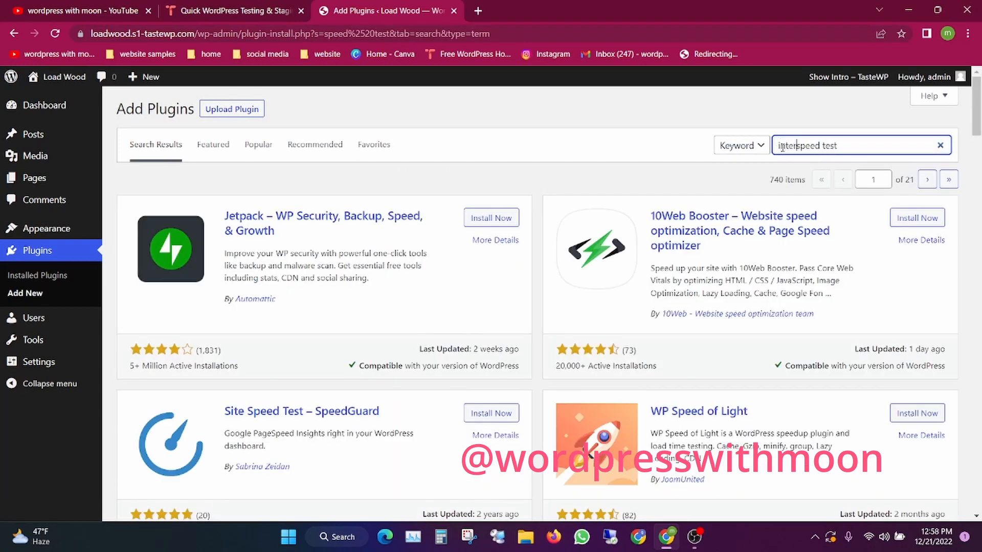
type("internet speed test")
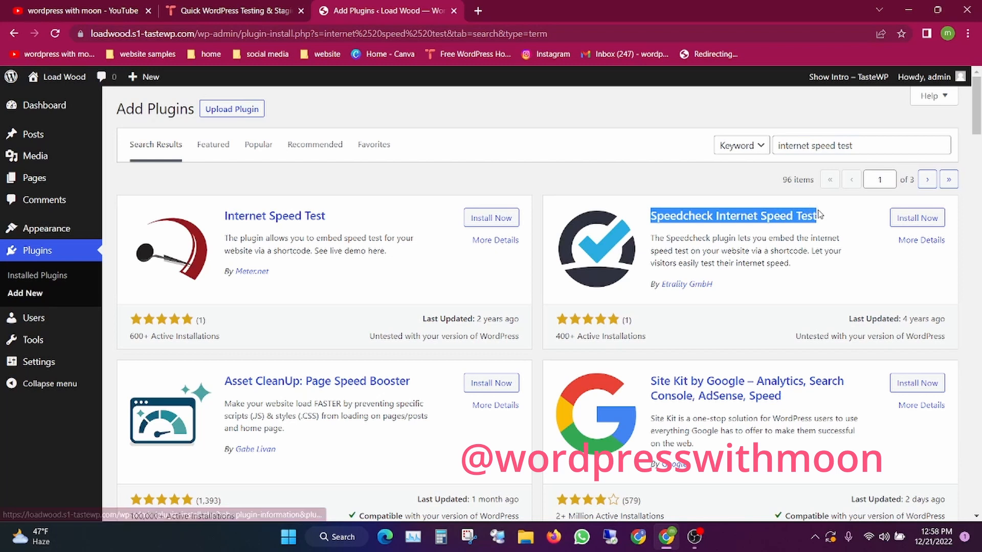
left_click(917, 217)
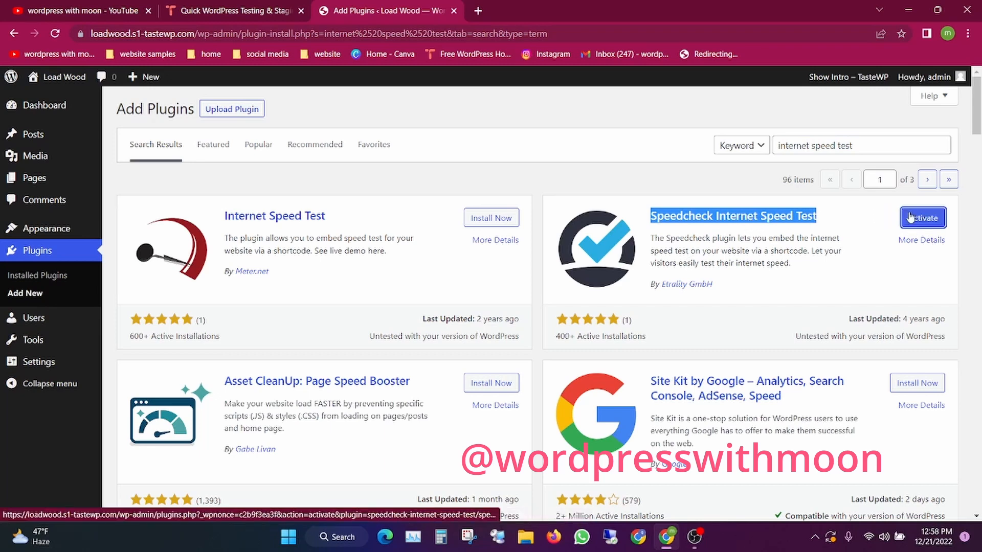
left_click(921, 218)
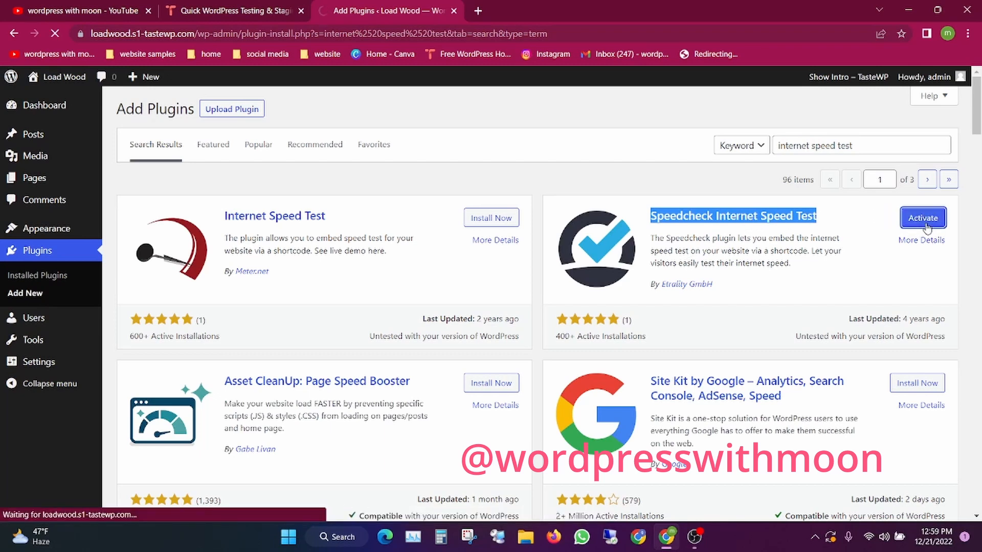
Dismiss the 'Plugin activated.' notice on the Plugins page.
left_click(922, 217)
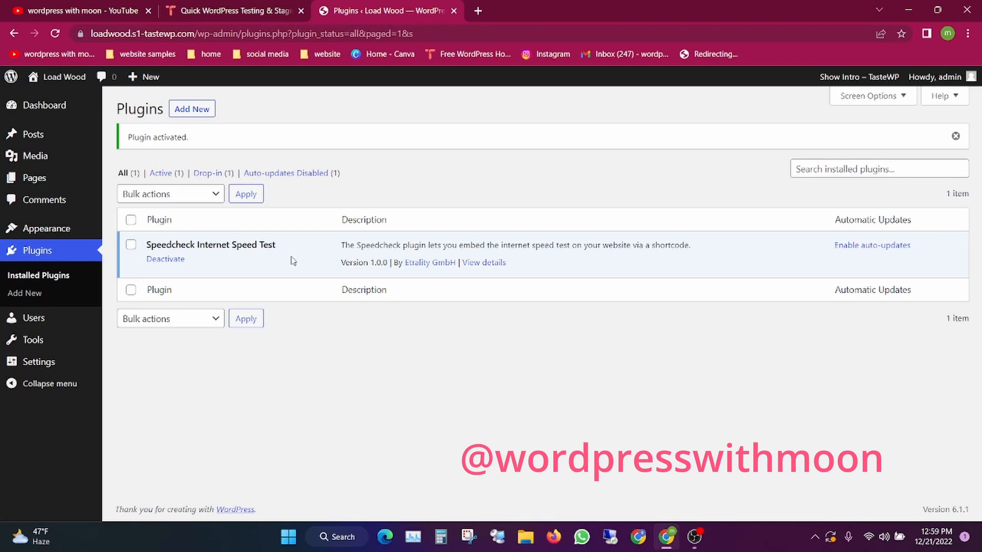
mouse_move(252, 249)
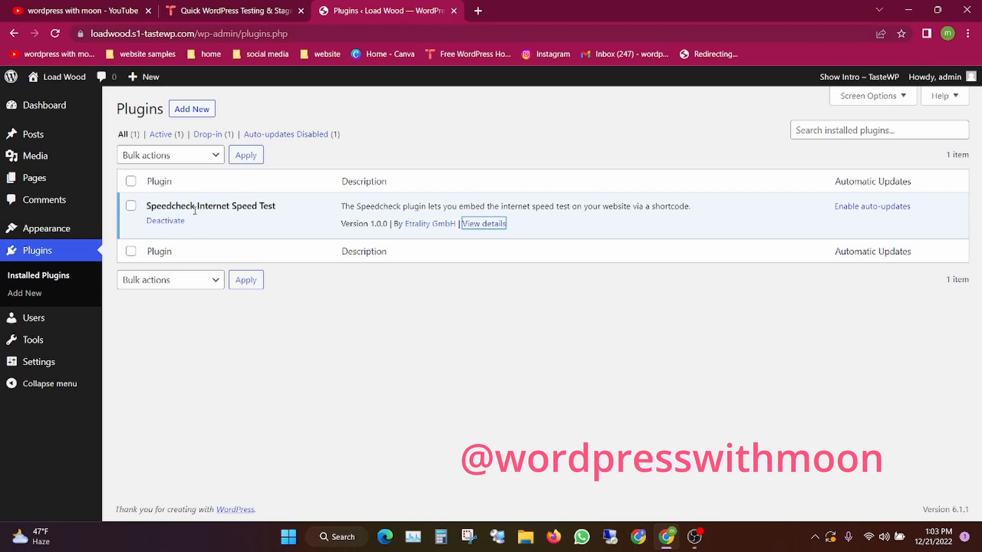
mouse_move(279, 210)
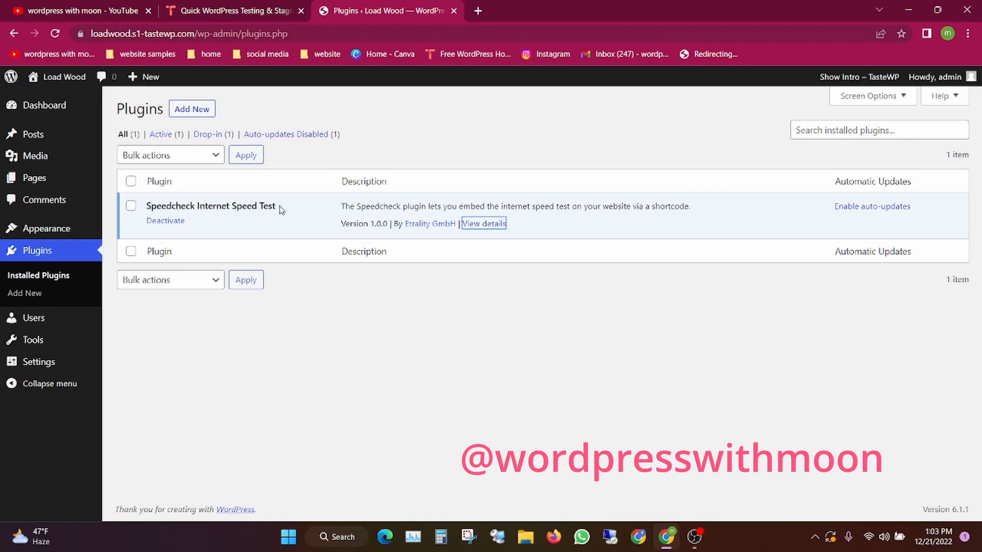
mouse_move(362, 217)
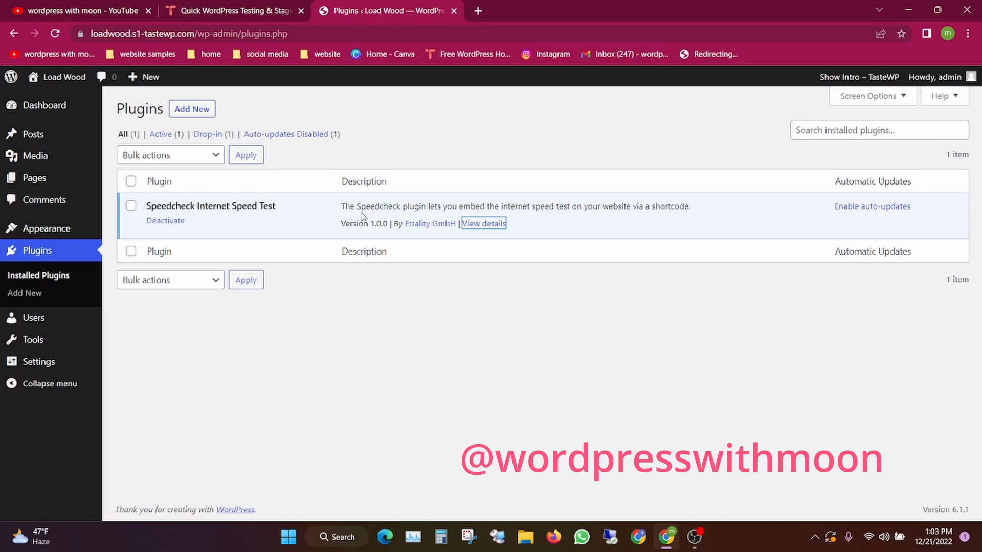
mouse_move(484, 223)
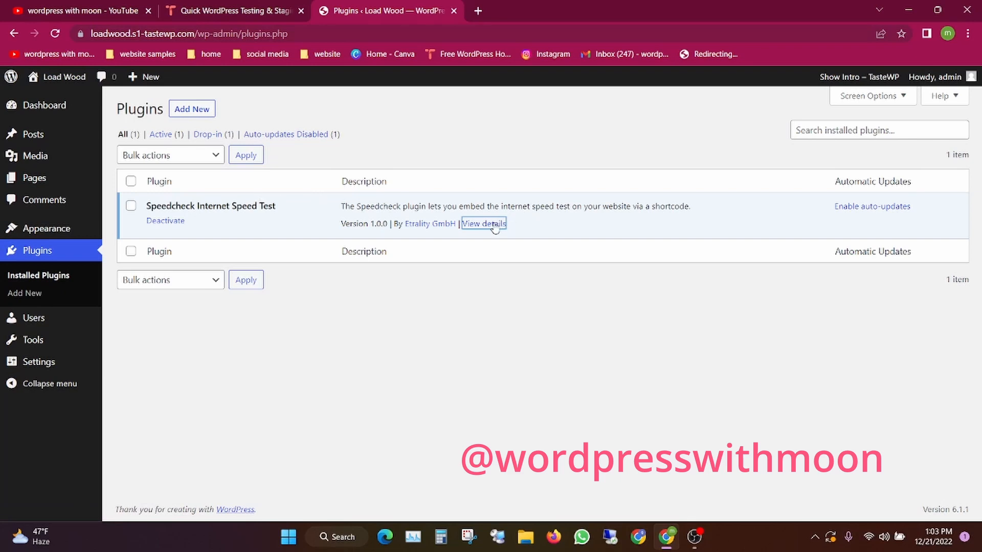
left_click(482, 223)
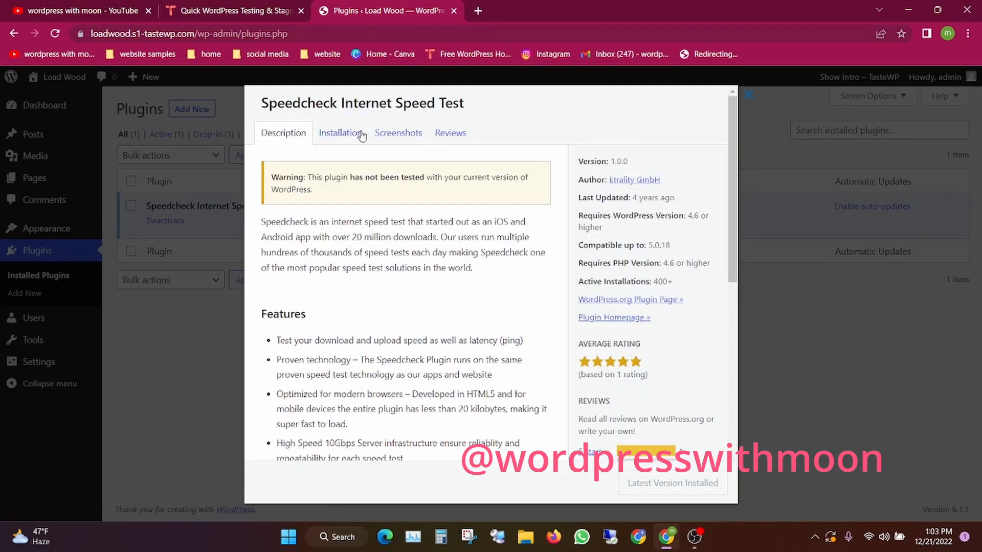
scroll("down", 3)
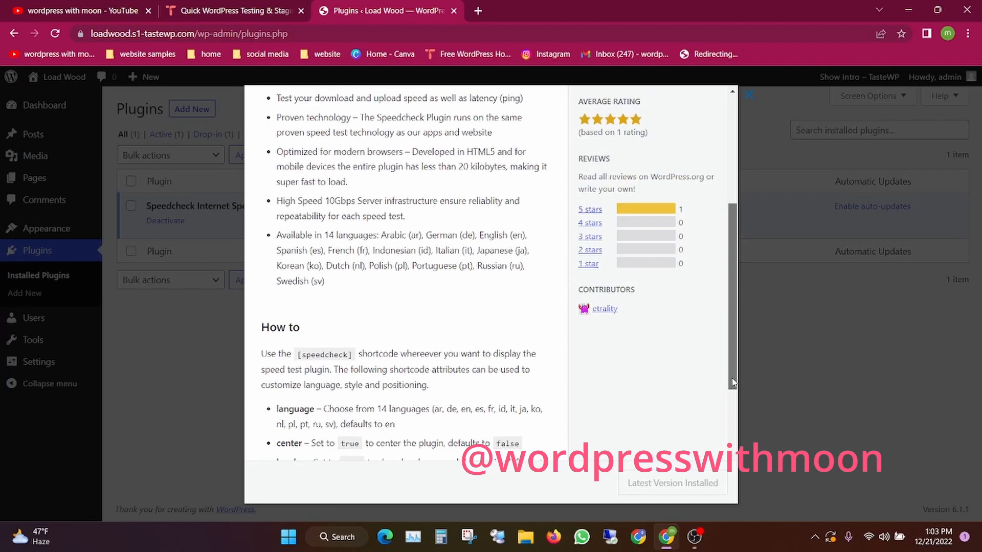
scroll("up", 3)
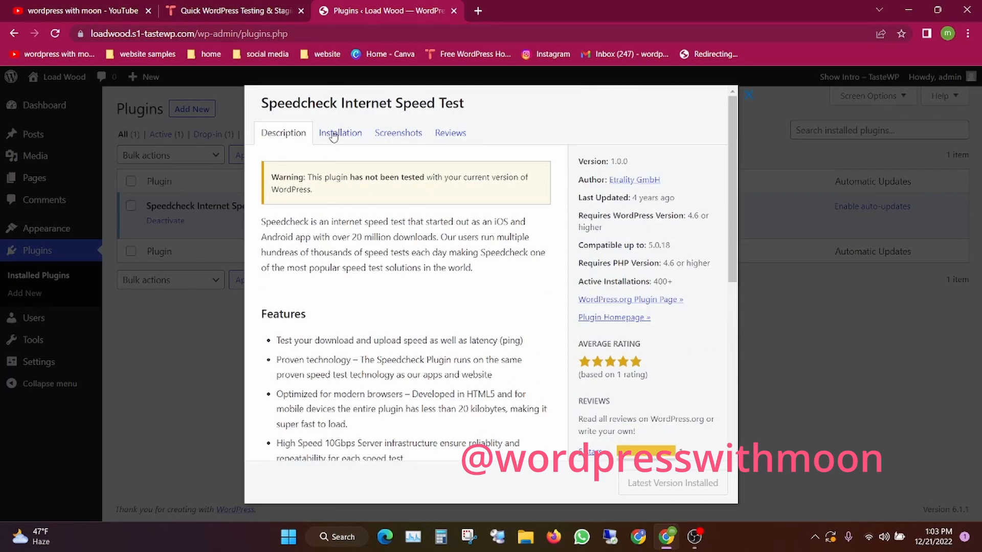
left_click(340, 132)
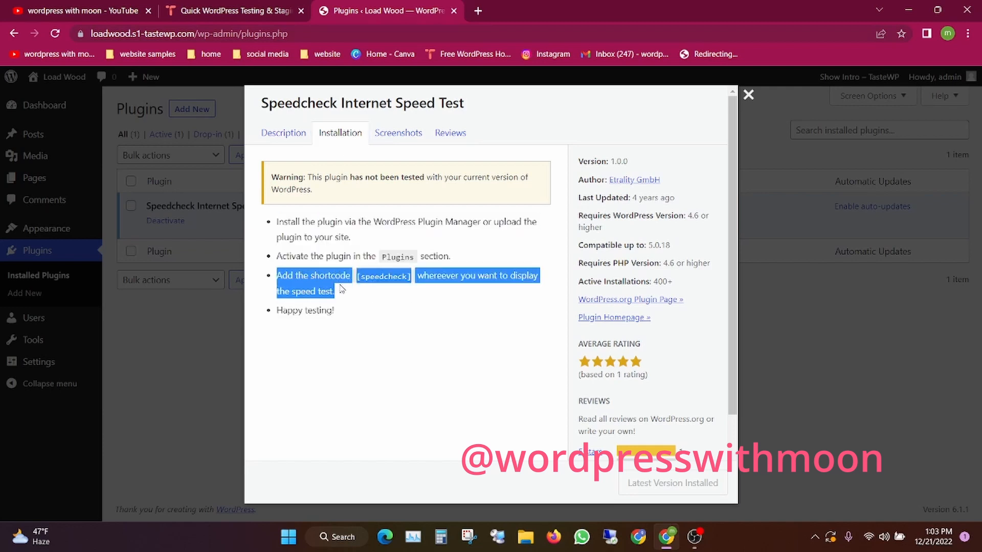
left_click(391, 275)
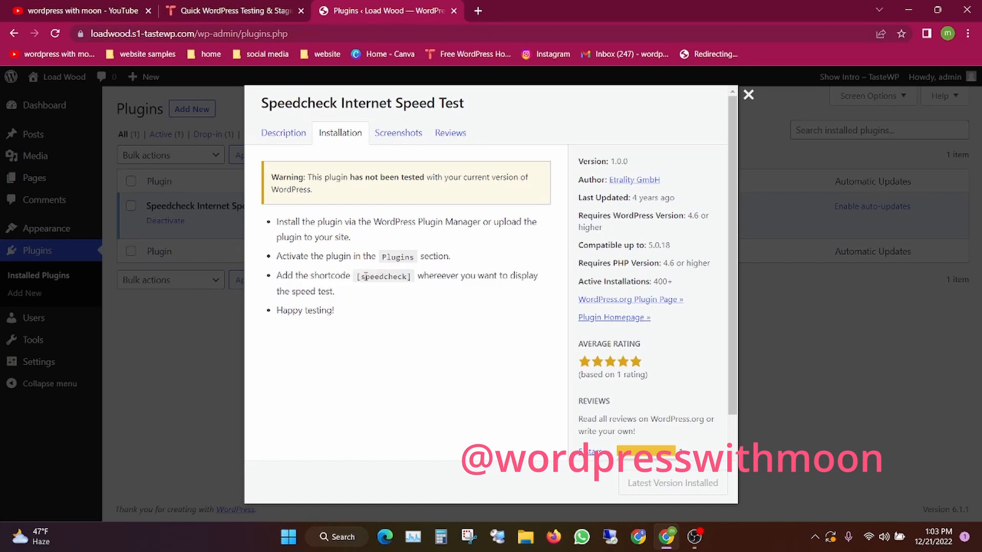
double_click(382, 276)
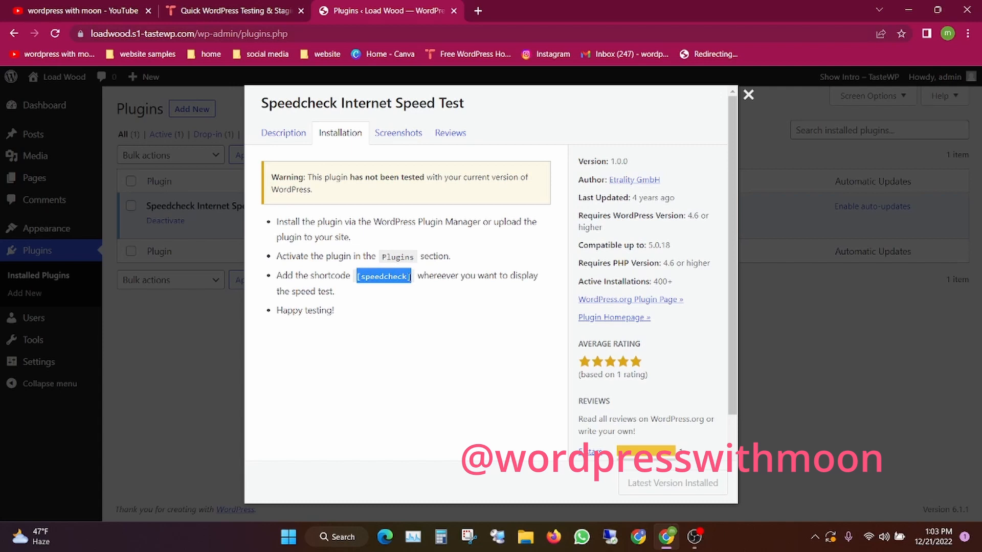
mouse_move(393, 139)
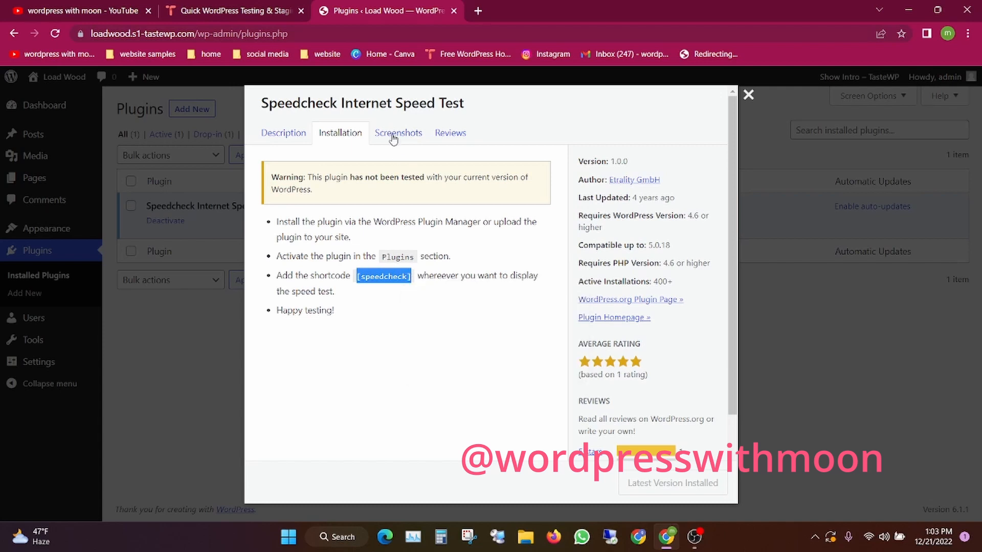
left_click(398, 132)
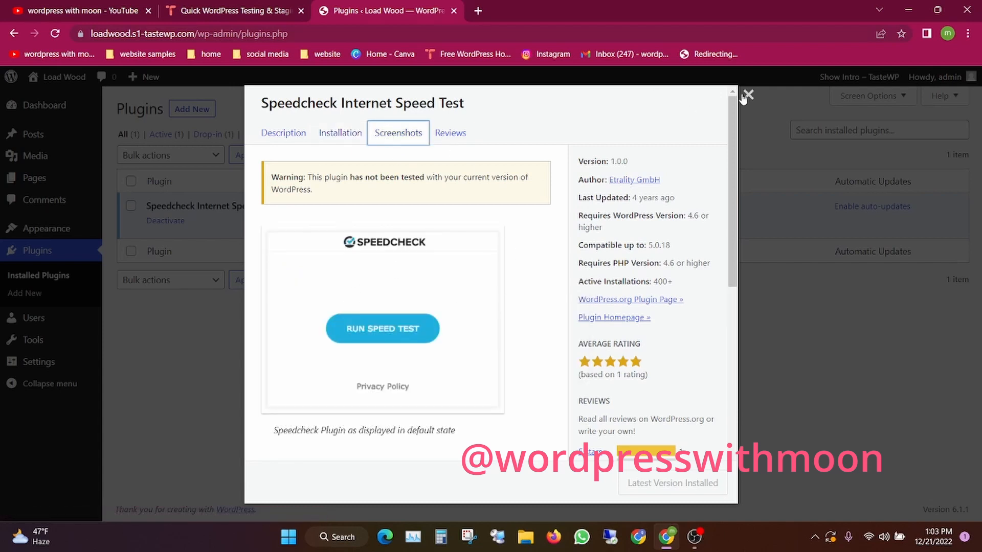
left_click(747, 95)
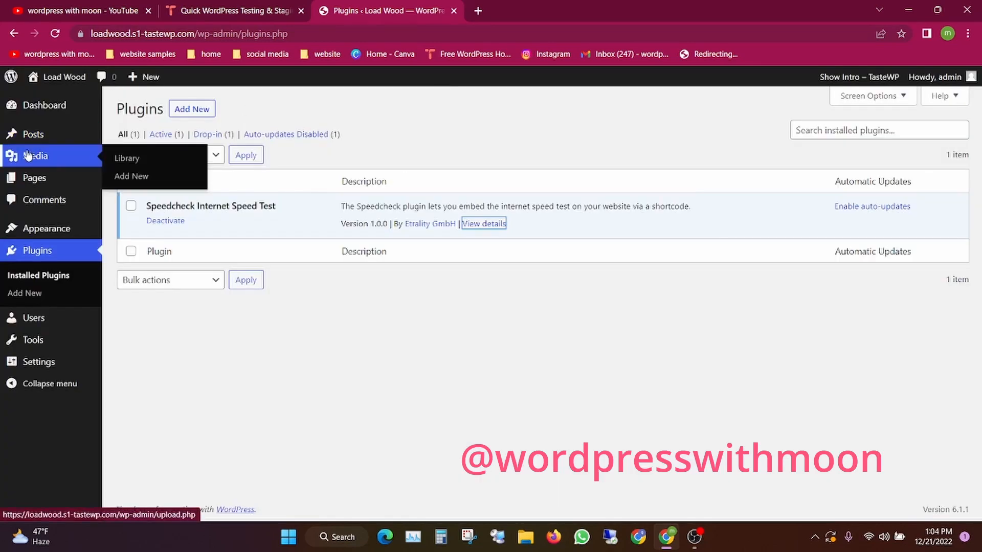
Go to the Pages list and open Sample Page in the block editor.
left_click(34, 178)
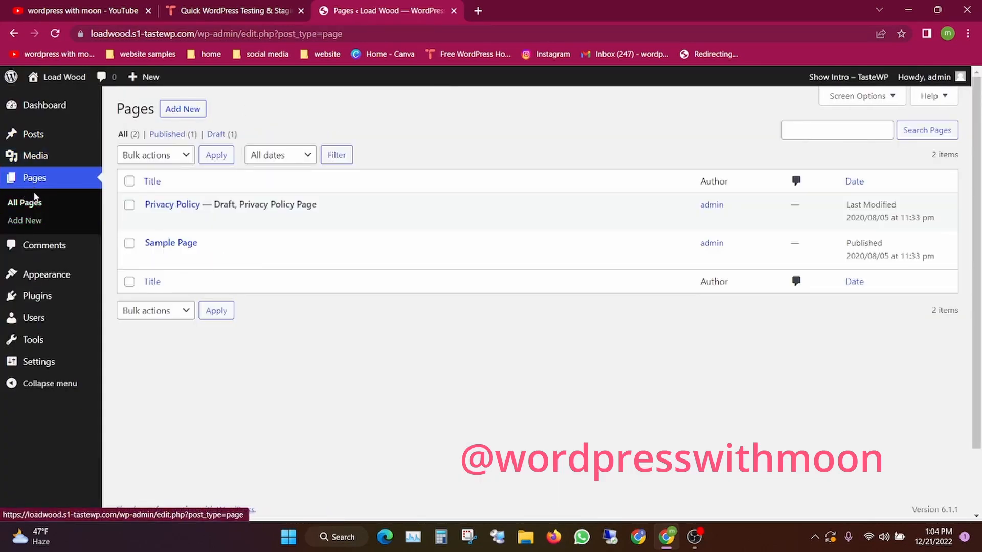
left_click(151, 259)
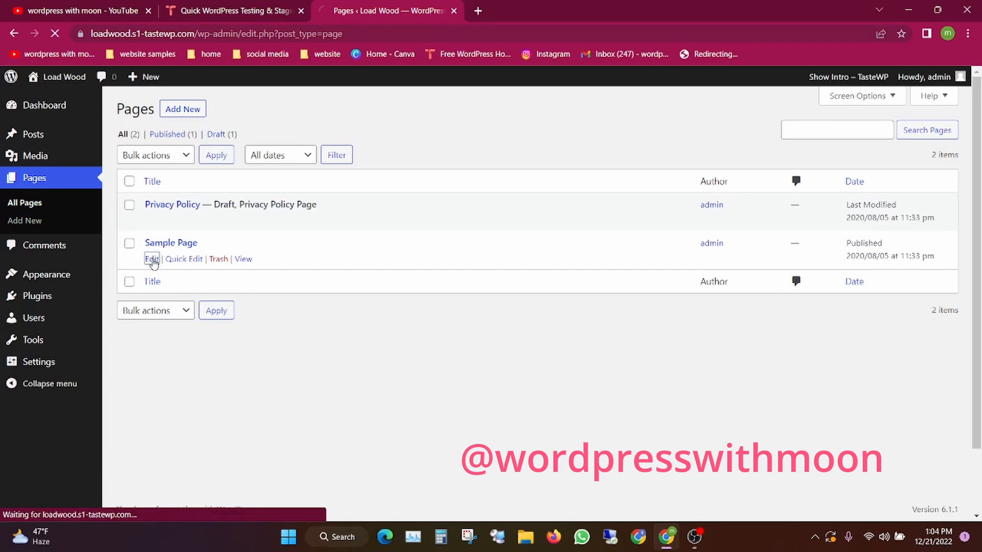
left_click(151, 258)
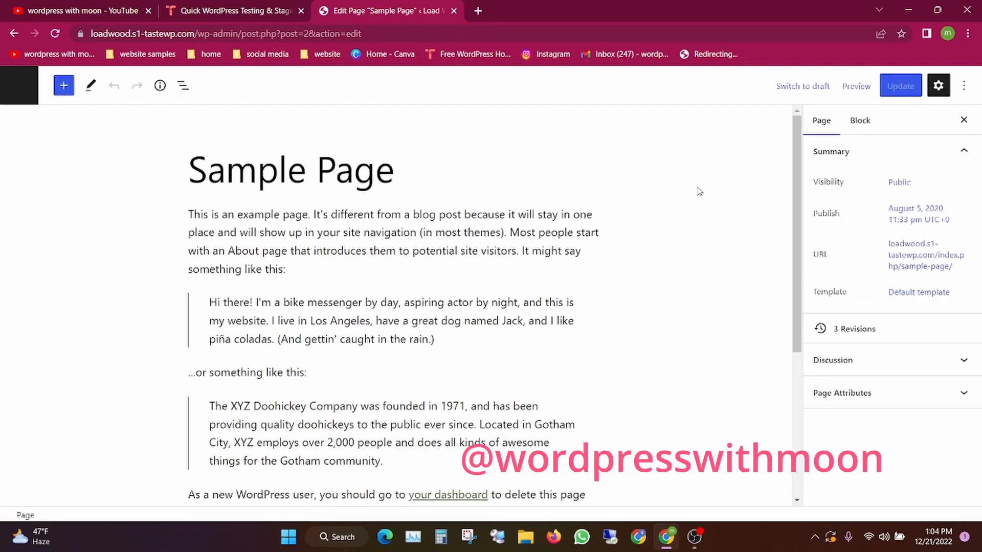
Add a Shortcode block at the end of Sample Page containing [speedcheck].
scroll("down", 3)
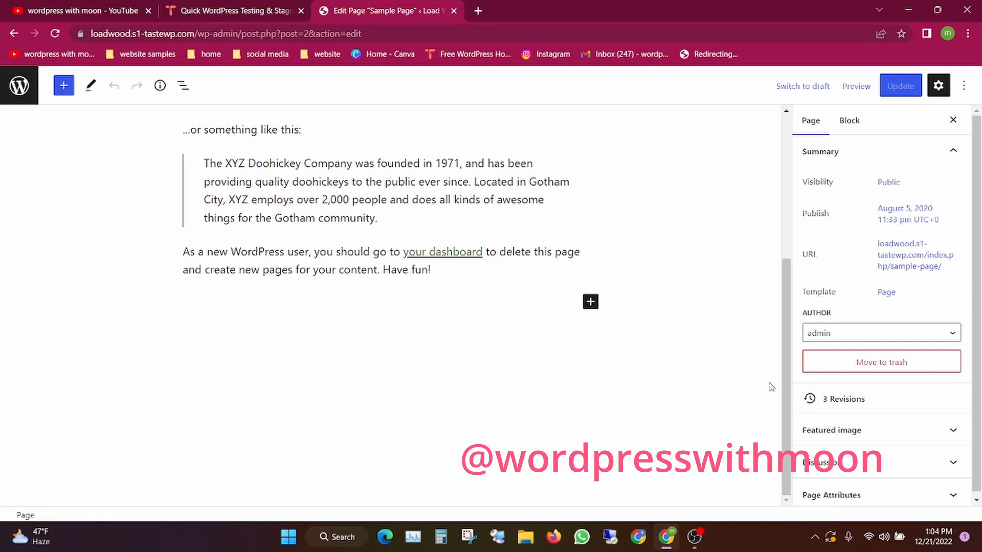
left_click(589, 301)
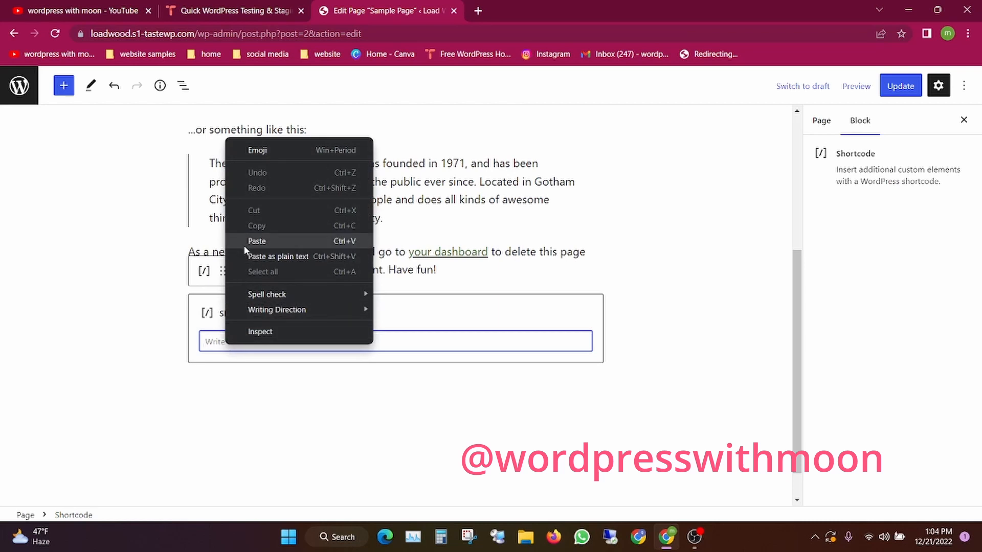
left_click(256, 241)
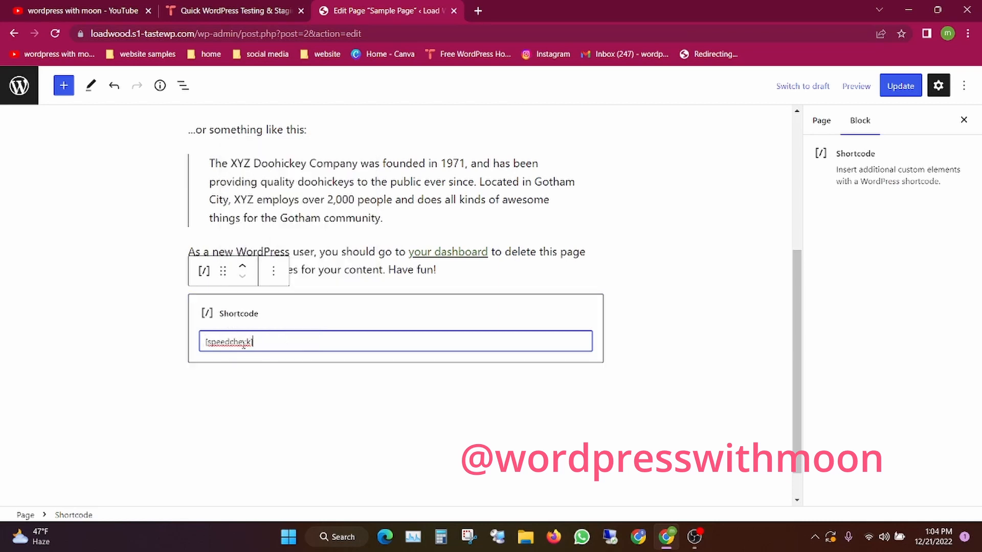
Update the page and preview it in a new tab.
left_click(900, 86)
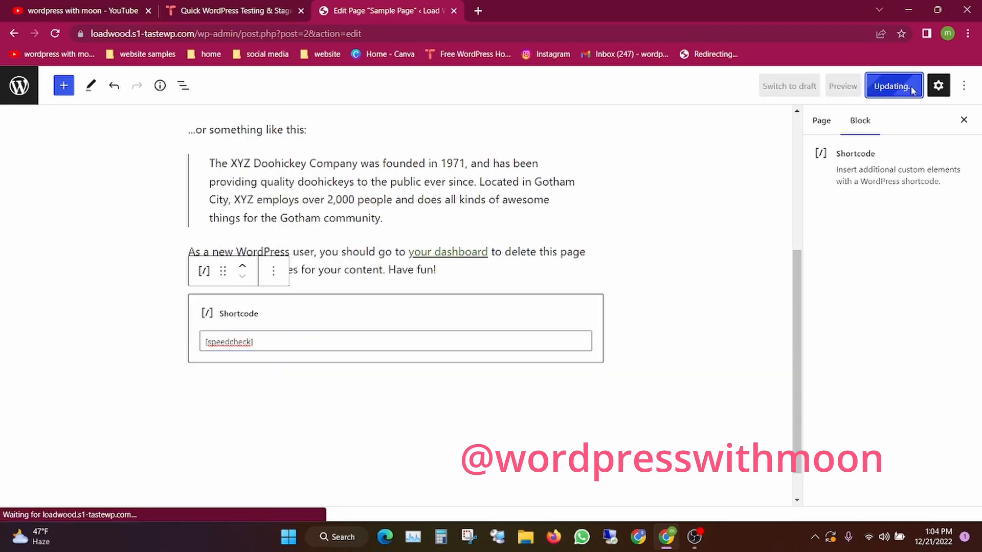
left_click(842, 86)
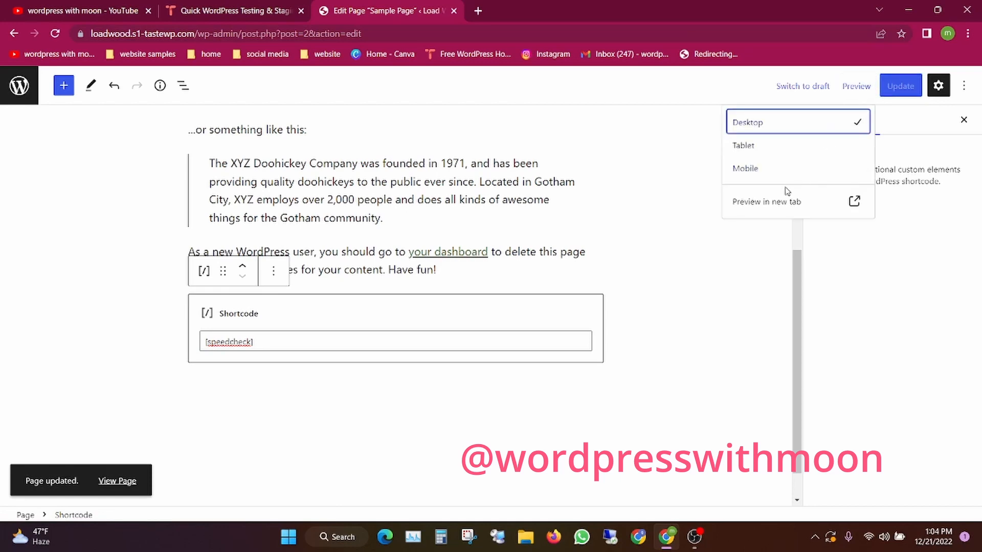
left_click(767, 201)
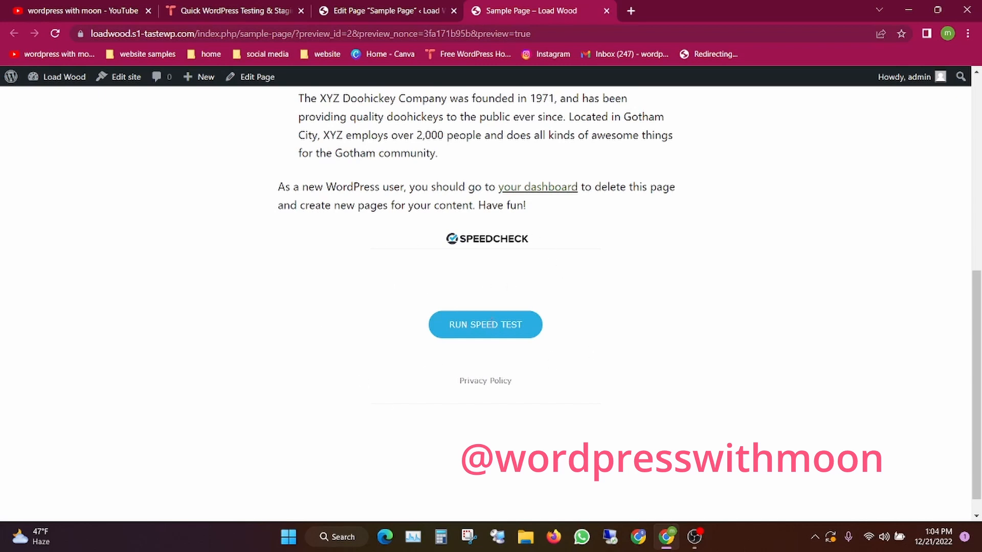
Run the Speedcheck test (705 ms, 4 Mbps down, 22 Mbps up), then return to YouTube.
left_click(485, 324)
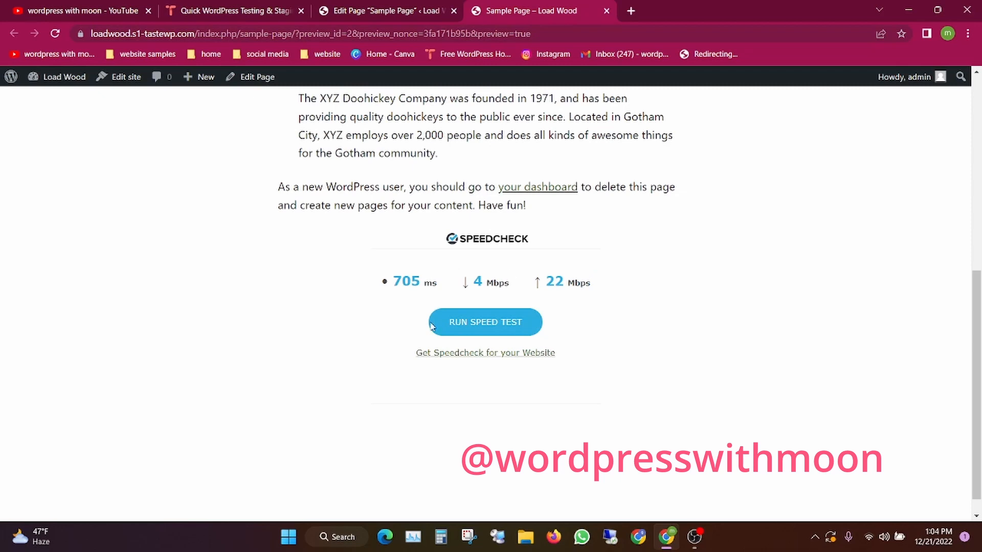
mouse_move(881, 319)
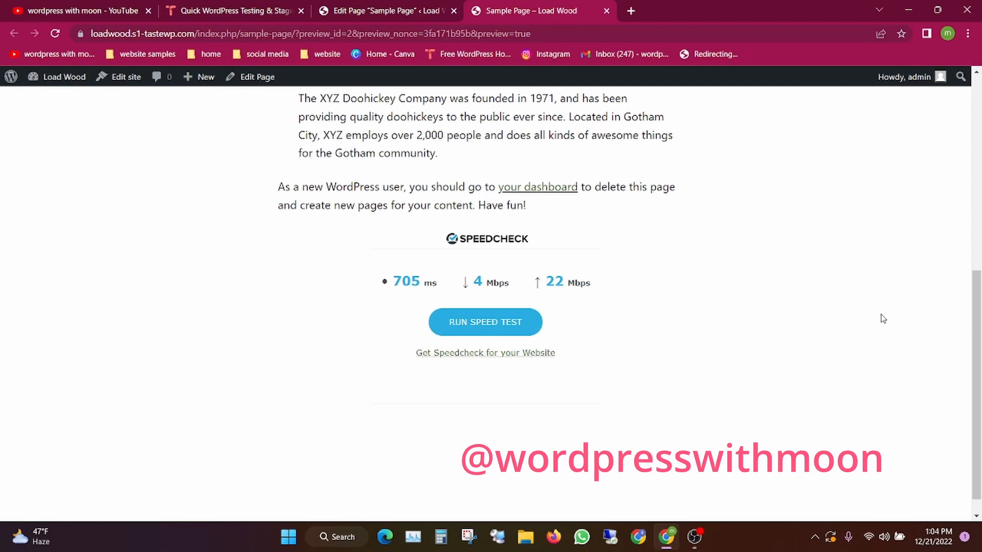
left_click(78, 11)
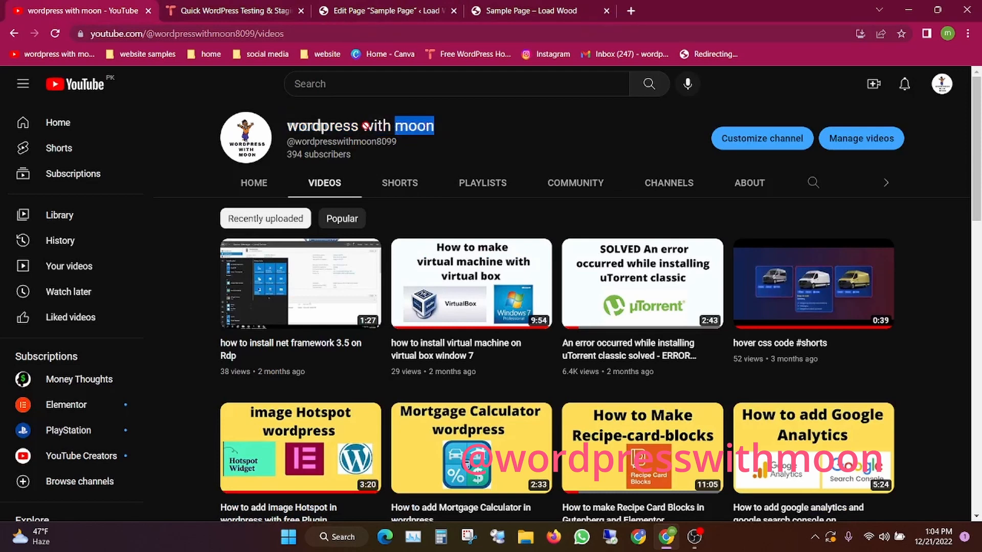
Select the full channel name 'wordpress with moon' on the Videos page.
triple_click(359, 125)
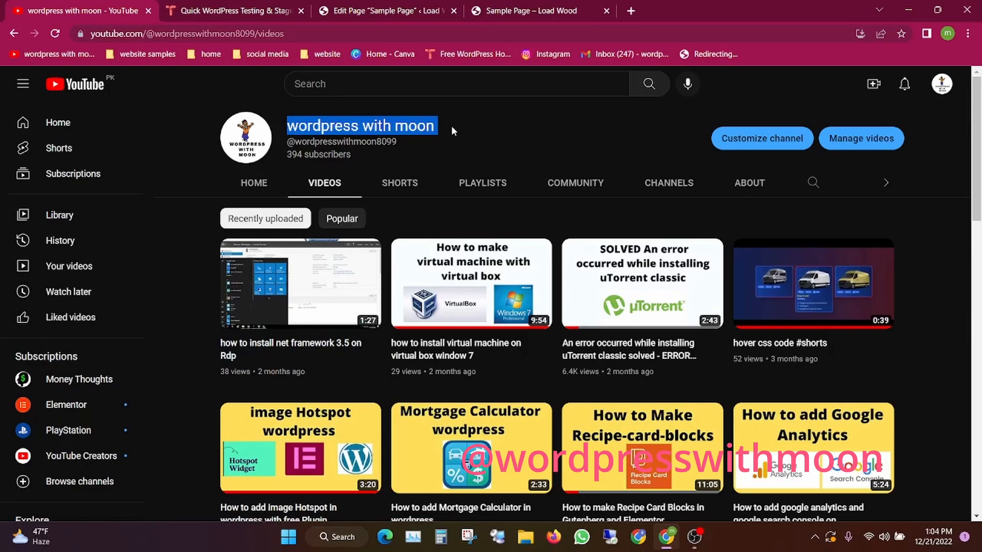